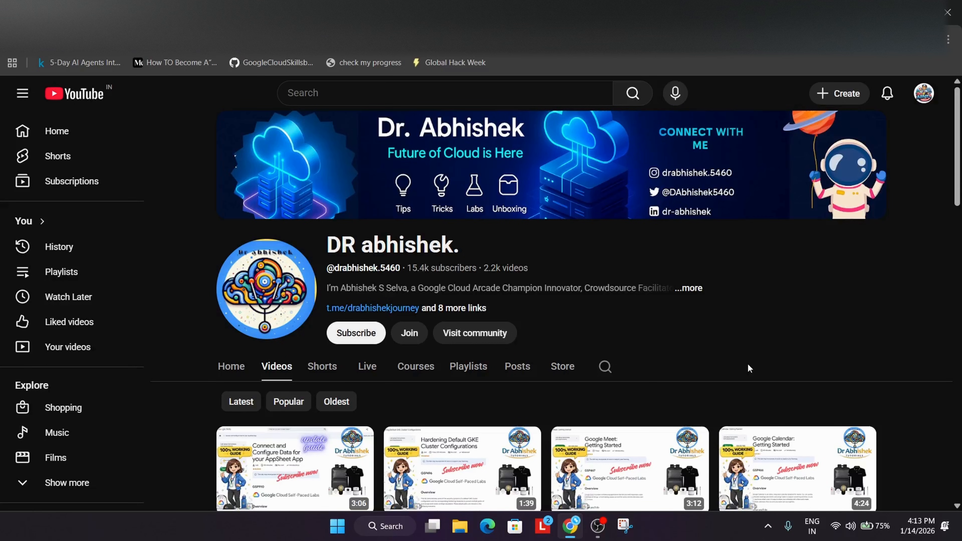
{"action": "mouse_move", "coordinate": [367, 366]}
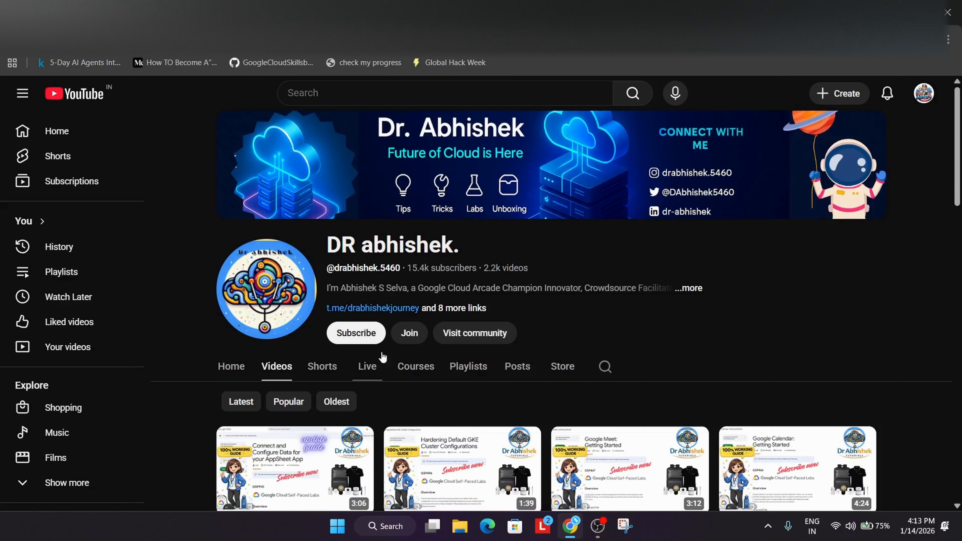
{"action": "mouse_move", "coordinate": [780, 342]}
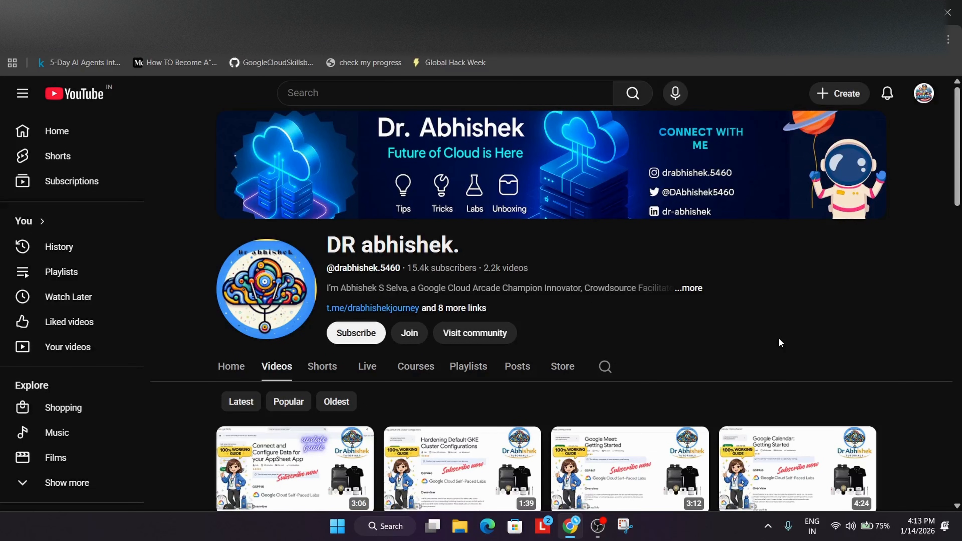
{"action": "mouse_move", "coordinate": [386, 126]}
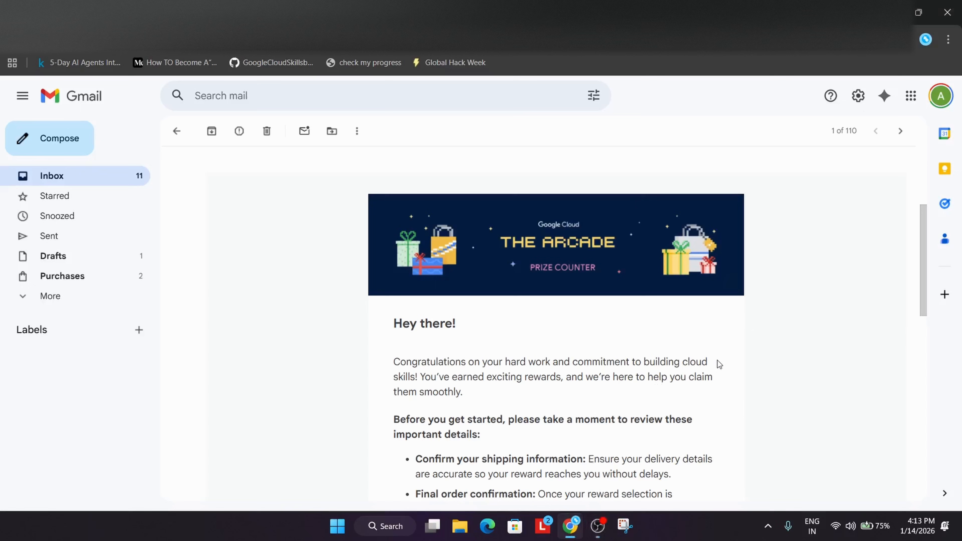
{"action": "mouse_move", "coordinate": [614, 395]}
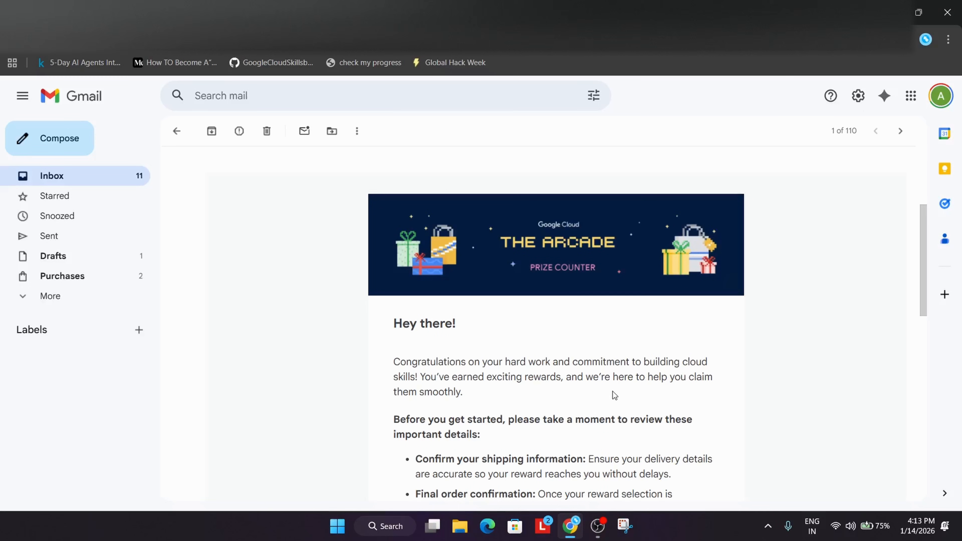
- Scroll the Arcade Prize Counter email past the details list to its unique rewards URL
{"action": "scroll", "scroll_direction": "down", "scroll_amount": 3}
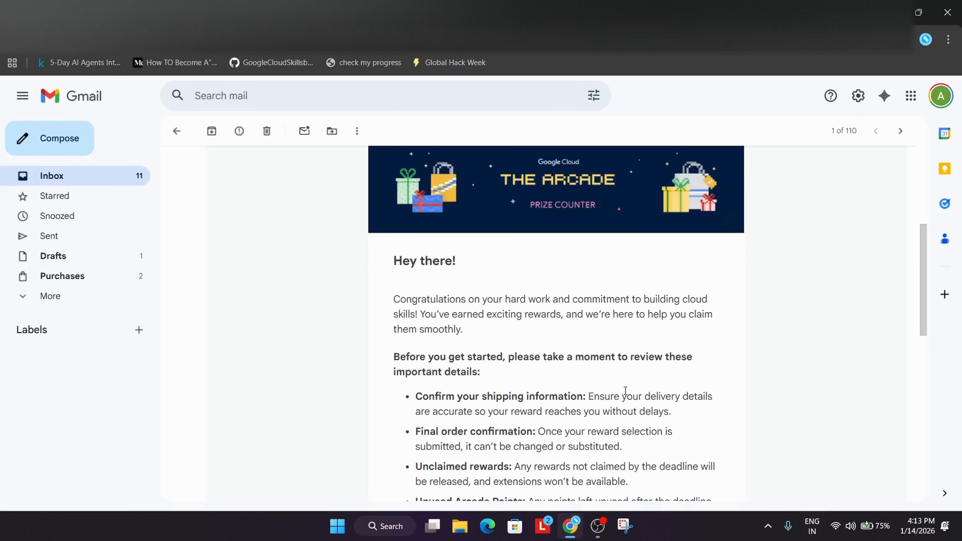
{"action": "scroll", "scroll_direction": "down", "scroll_amount": 3}
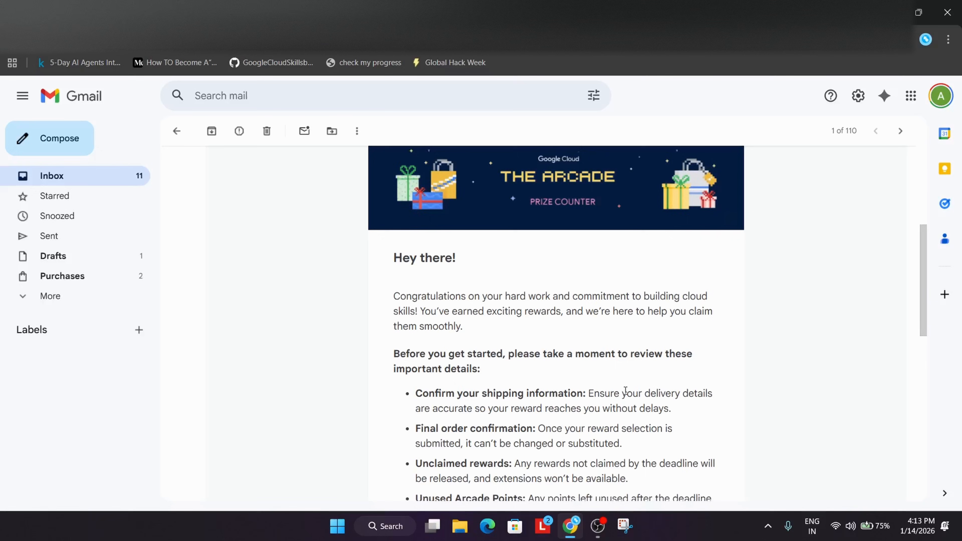
{"action": "scroll", "scroll_direction": "down", "scroll_amount": 3}
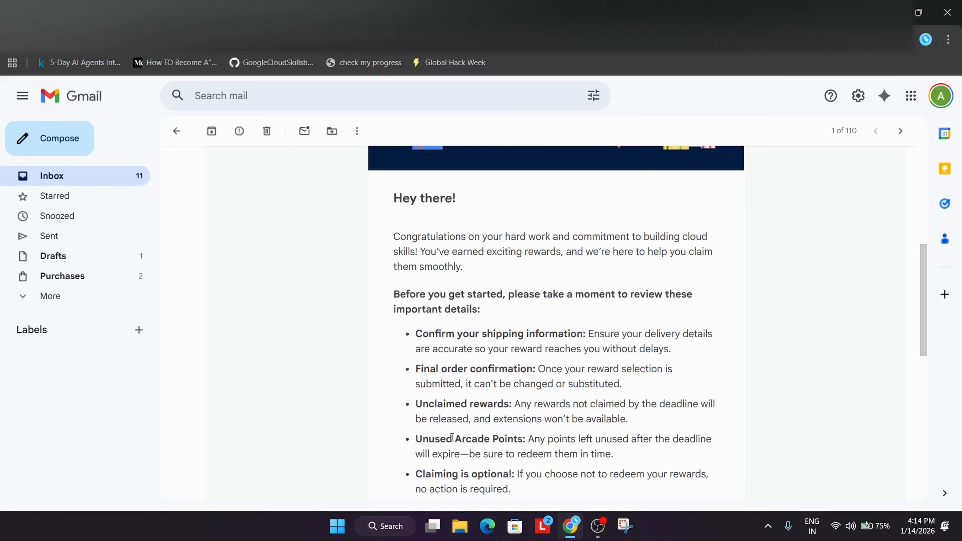
{"action": "scroll", "scroll_direction": "down", "scroll_amount": 3}
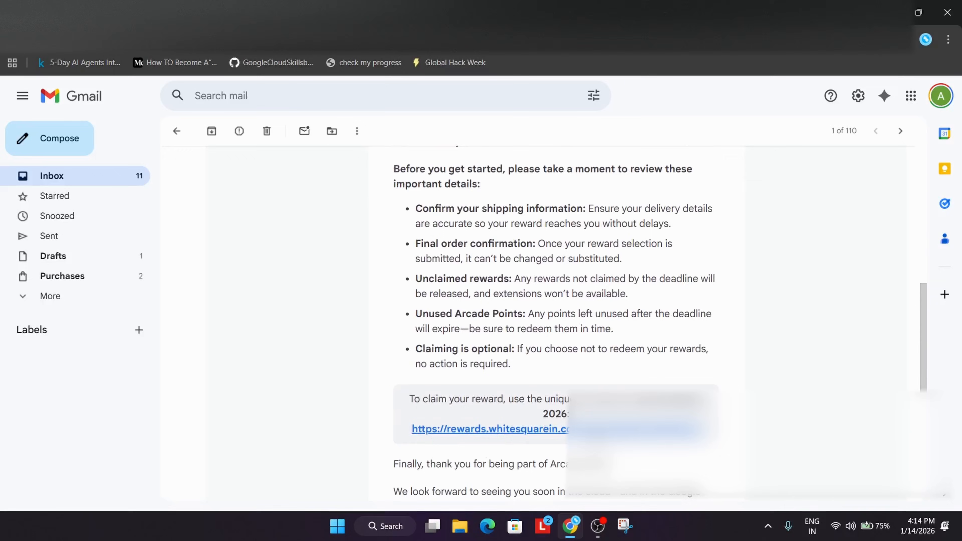
- Follow the reward claim link and pick size L - 44 for the Arcade Hoodie (Navy Blue)
{"action": "left_click", "coordinate": [489, 428]}
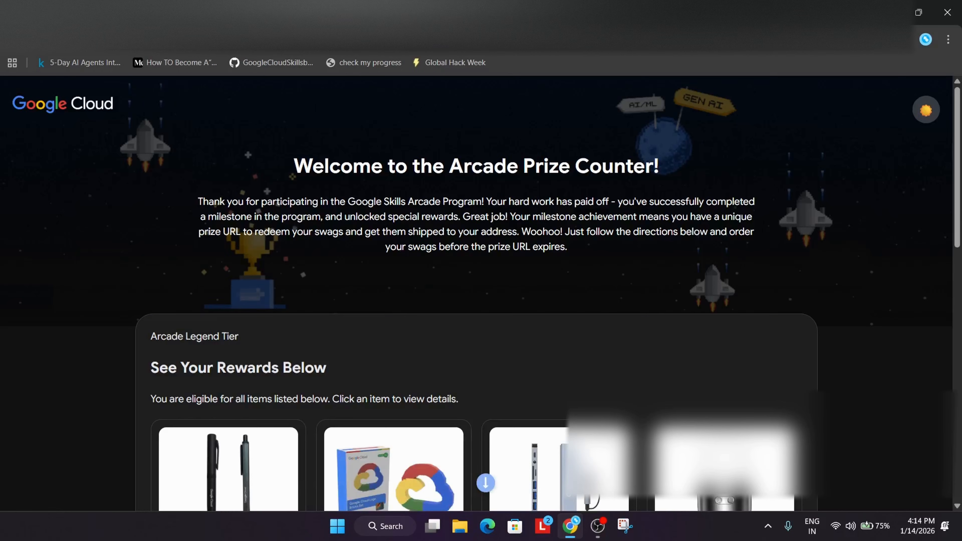
{"action": "scroll", "scroll_direction": "down", "scroll_amount": 3}
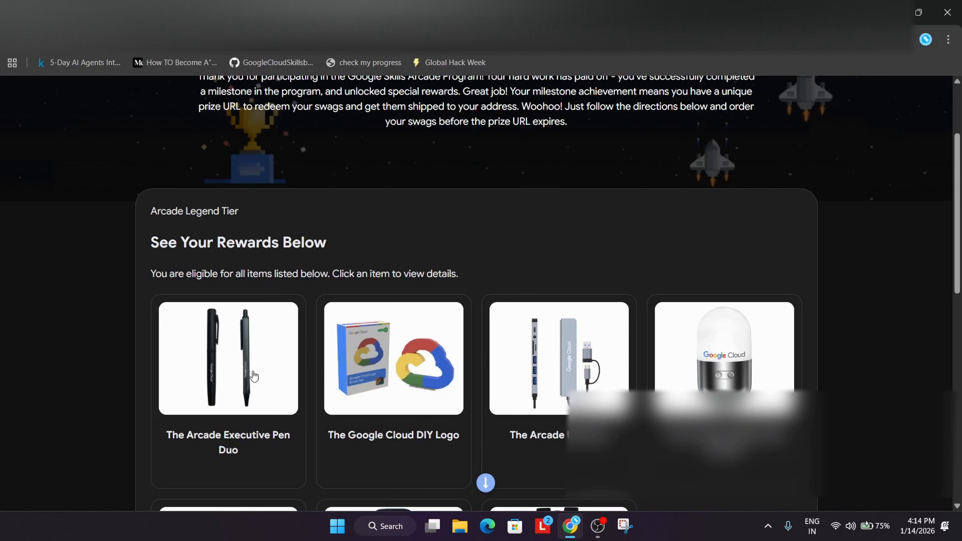
{"action": "scroll", "scroll_direction": "down", "scroll_amount": 3}
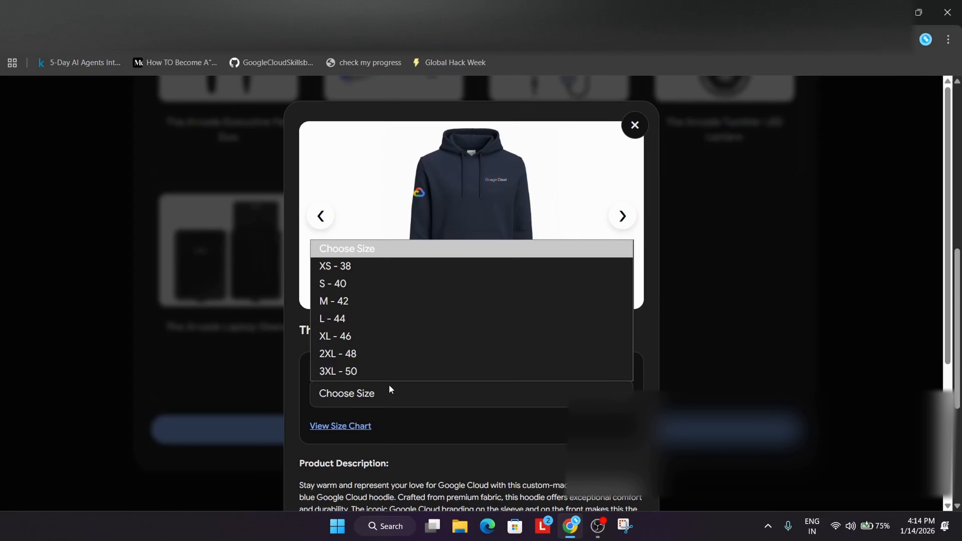
{"action": "left_click", "coordinate": [332, 318]}
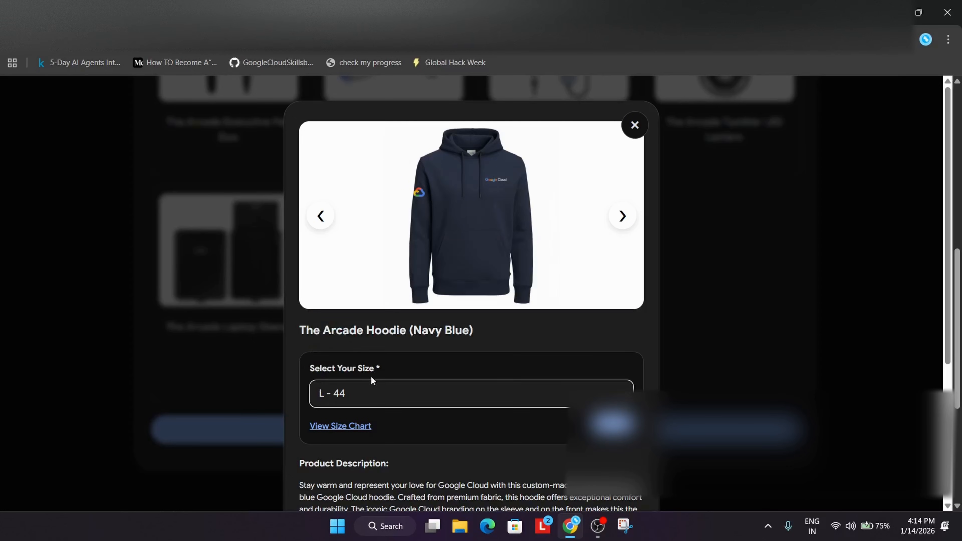
- Check the hoodie size chart, then dismiss the chart and the hoodie details
{"action": "left_click", "coordinate": [341, 426]}
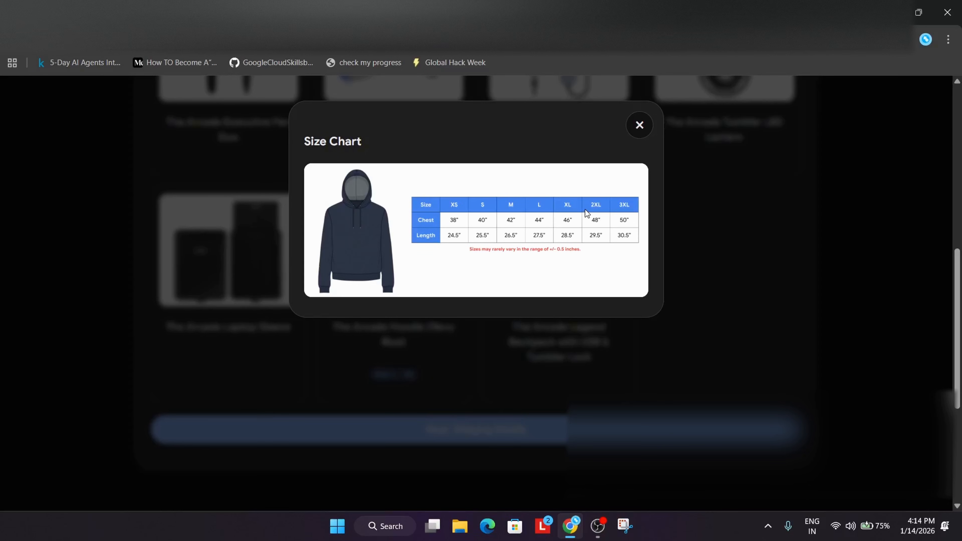
{"action": "left_click", "coordinate": [639, 125]}
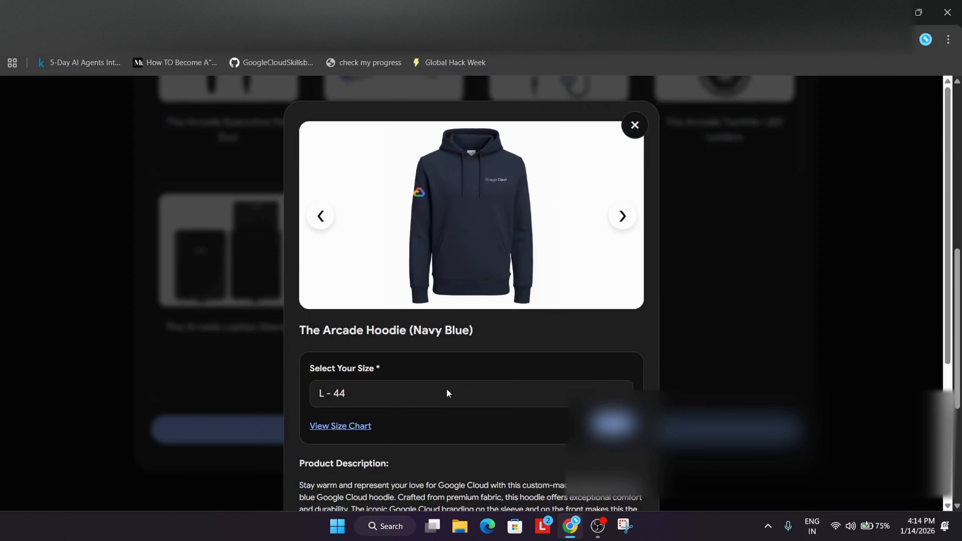
{"action": "left_click", "coordinate": [634, 125]}
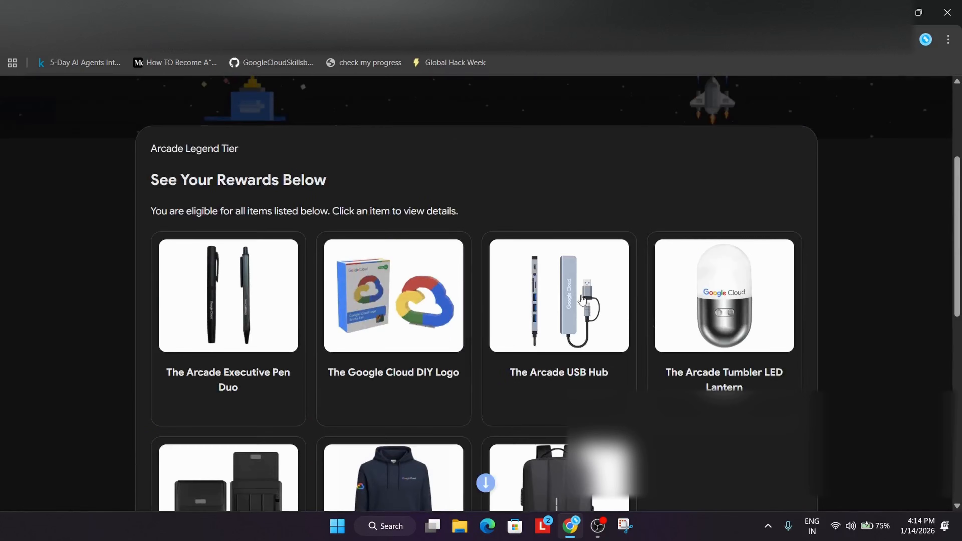
- Reach the shipping form and set the shipping country to India
{"action": "scroll", "scroll_direction": "down", "scroll_amount": 3}
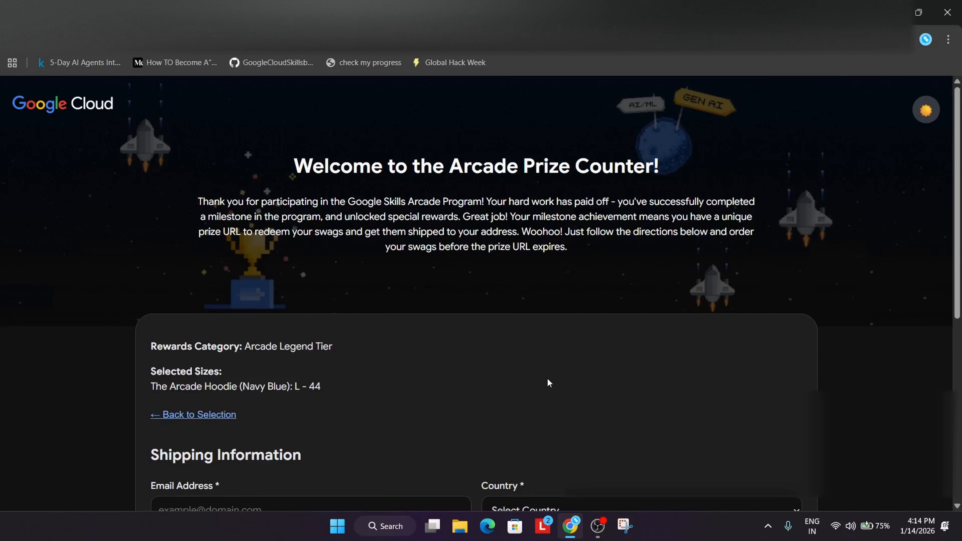
{"action": "scroll", "scroll_direction": "down", "scroll_amount": 3}
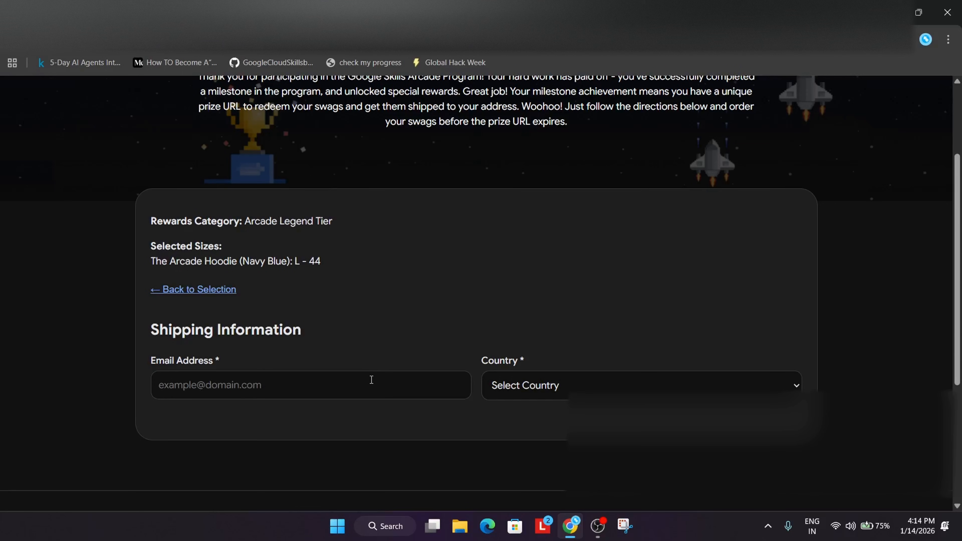
{"action": "mouse_move", "coordinate": [513, 355]}
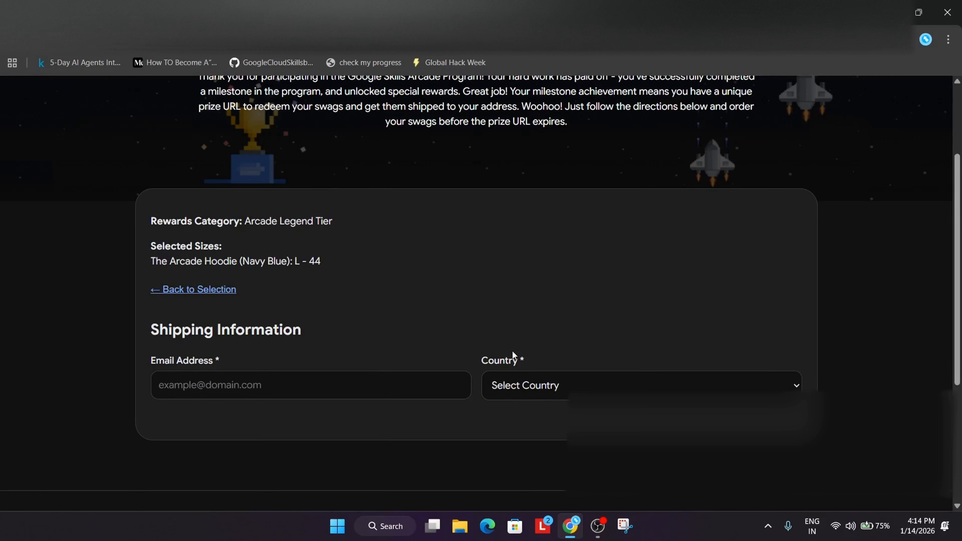
{"action": "left_click", "coordinate": [639, 385]}
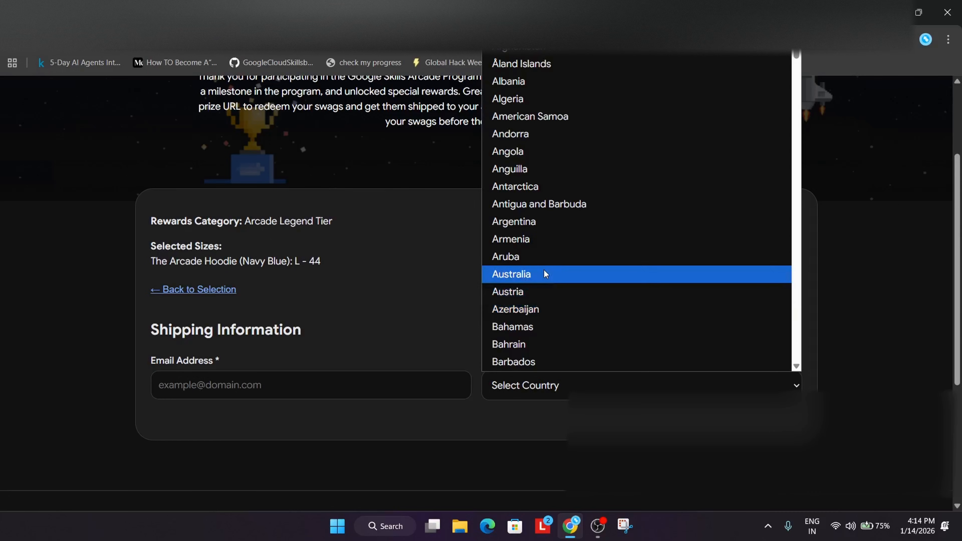
{"action": "left_click", "coordinate": [511, 274]}
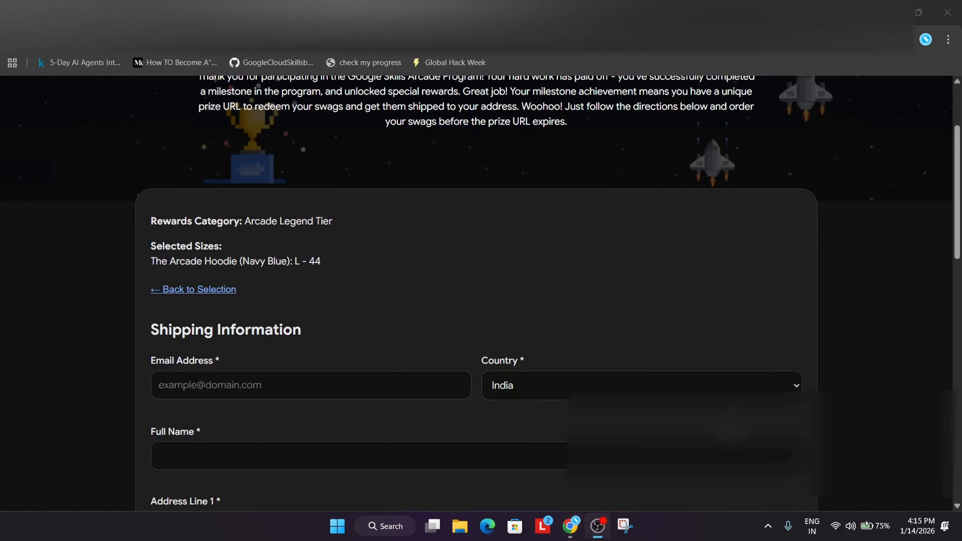
- Review the Shipping Information fields down to the two ticked Whitesquare agreement checkboxes
{"action": "scroll", "scroll_direction": "down", "scroll_amount": 3}
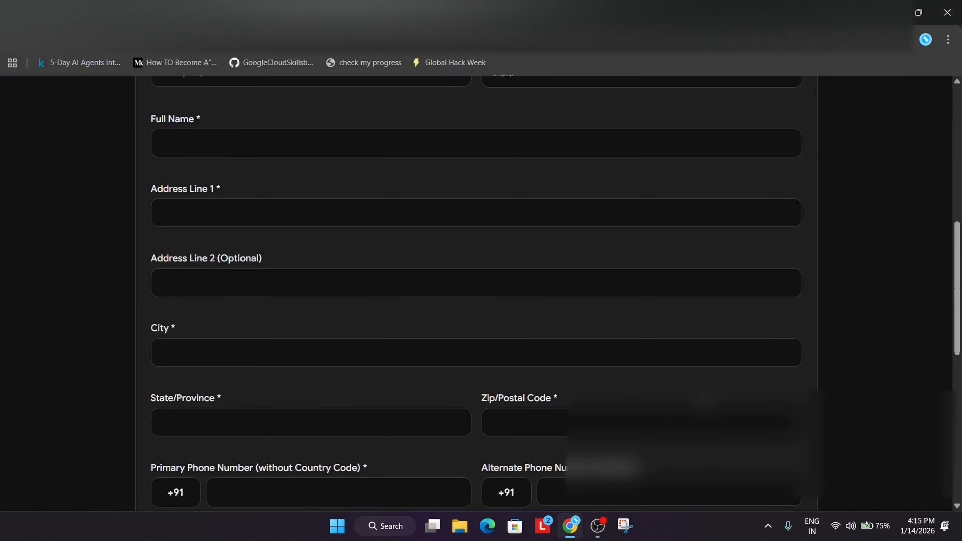
{"action": "scroll", "scroll_direction": "up", "scroll_amount": 3}
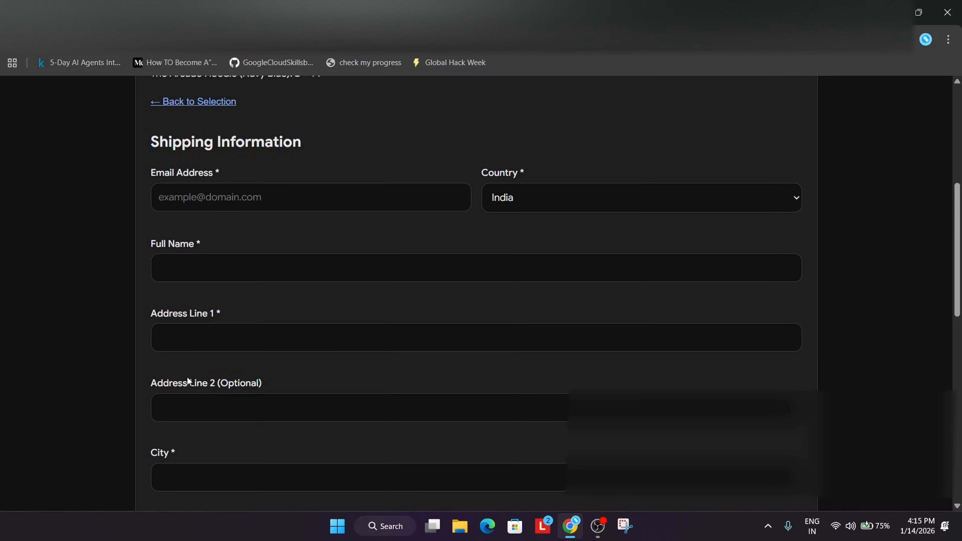
{"action": "mouse_move", "coordinate": [266, 319]}
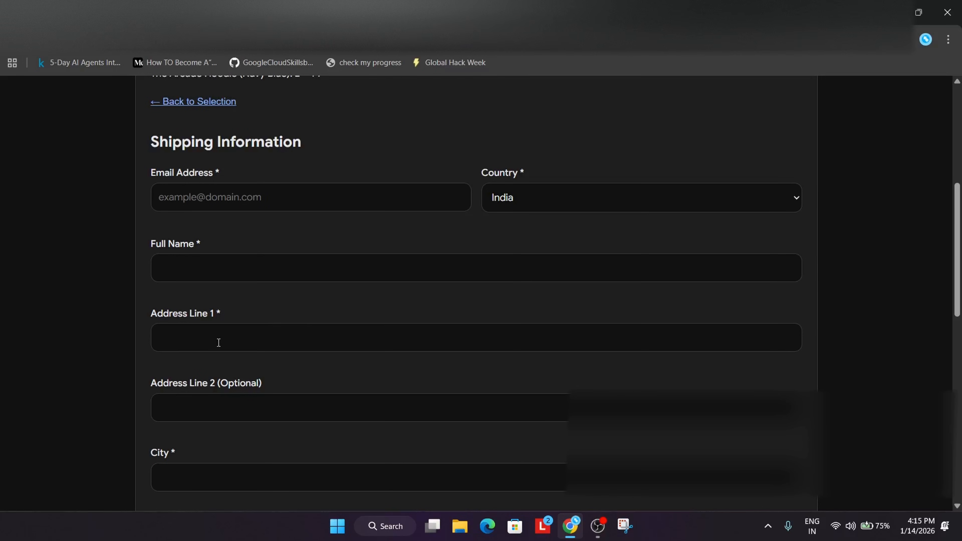
{"action": "mouse_move", "coordinate": [551, 317]}
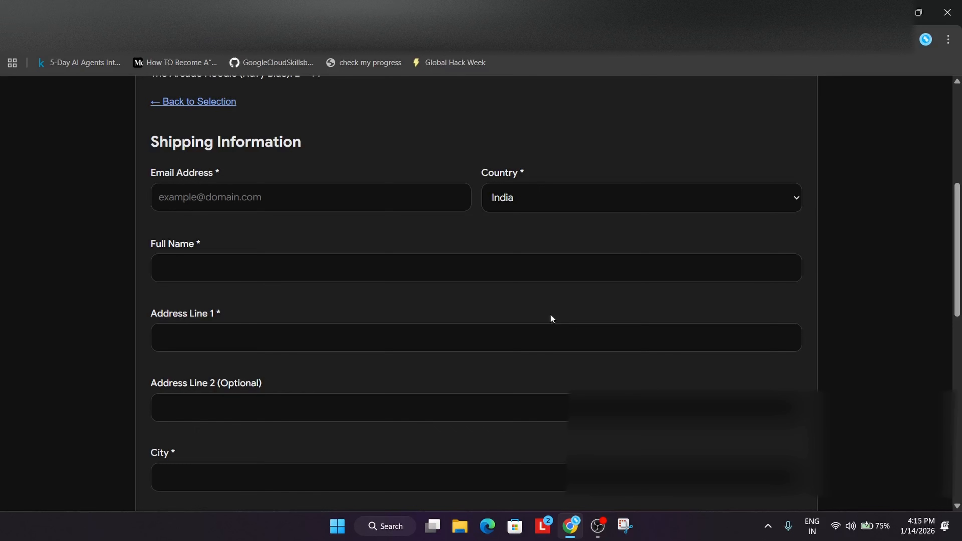
{"action": "mouse_move", "coordinate": [548, 321]}
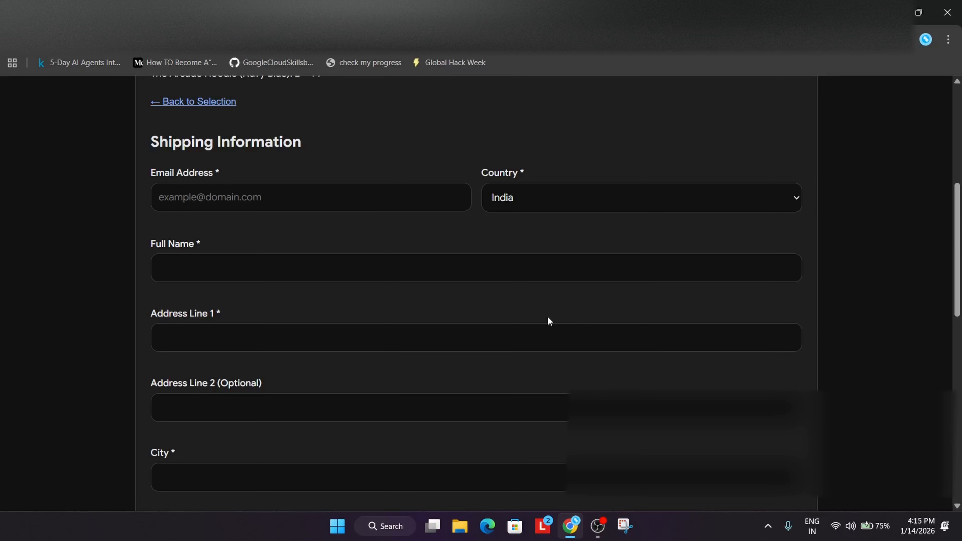
{"action": "mouse_move", "coordinate": [540, 323]}
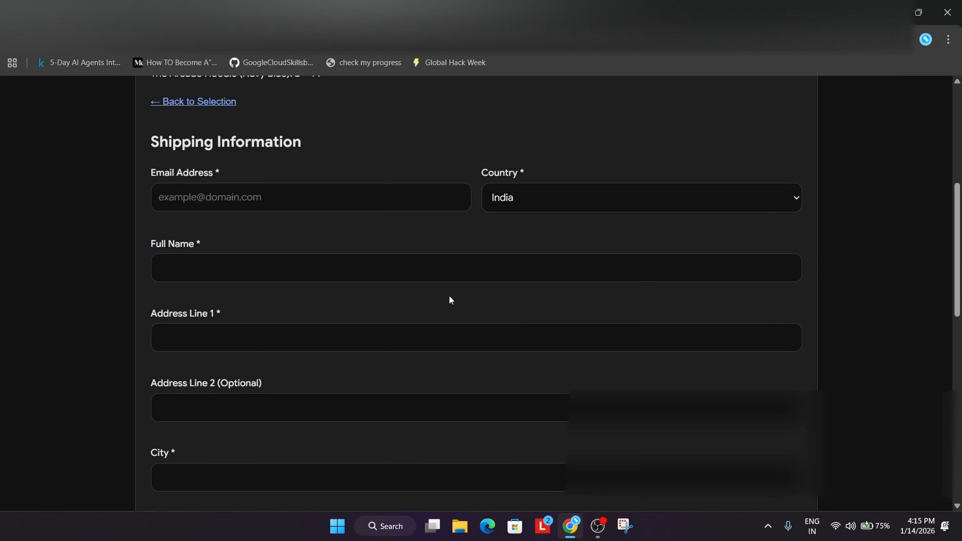
{"action": "mouse_move", "coordinate": [452, 301]}
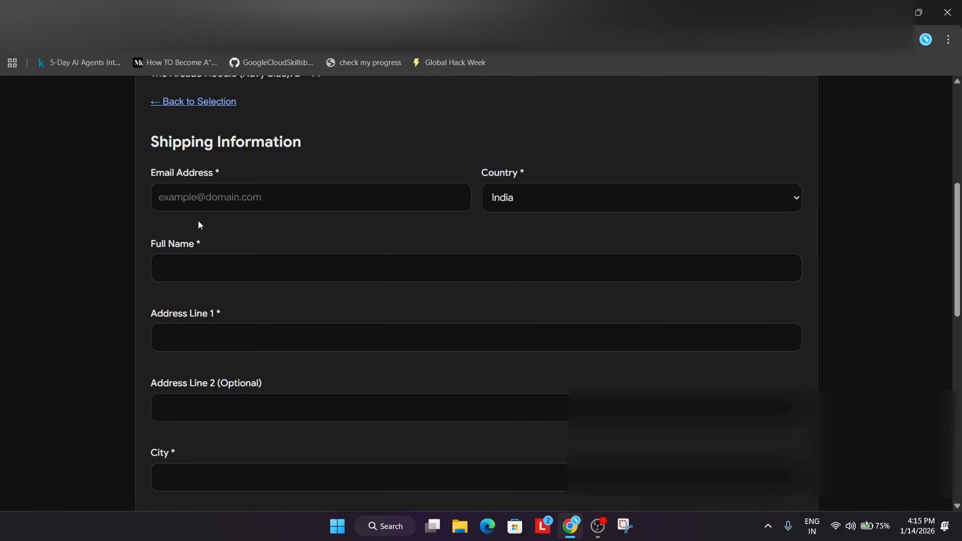
{"action": "mouse_move", "coordinate": [224, 254]}
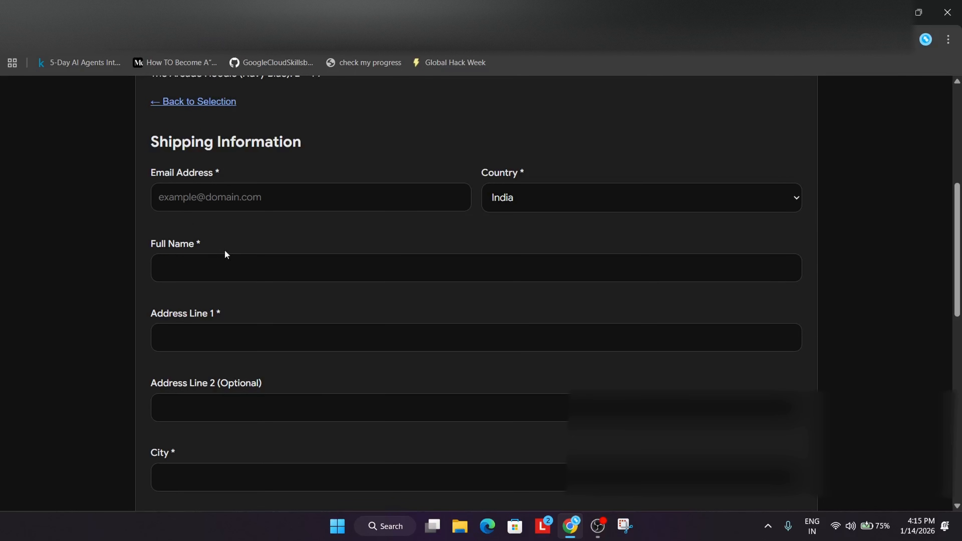
{"action": "scroll", "scroll_direction": "down", "scroll_amount": 3}
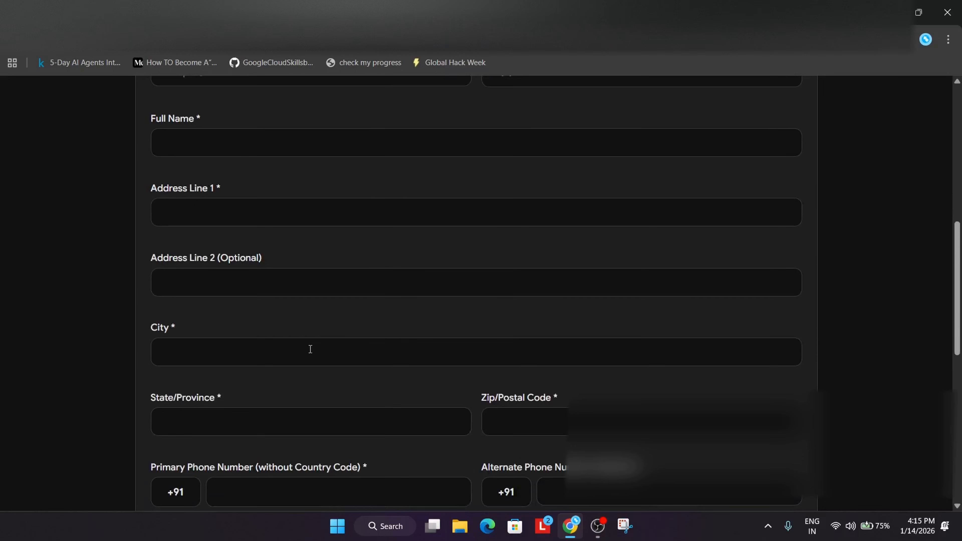
{"action": "scroll", "scroll_direction": "down", "scroll_amount": 3}
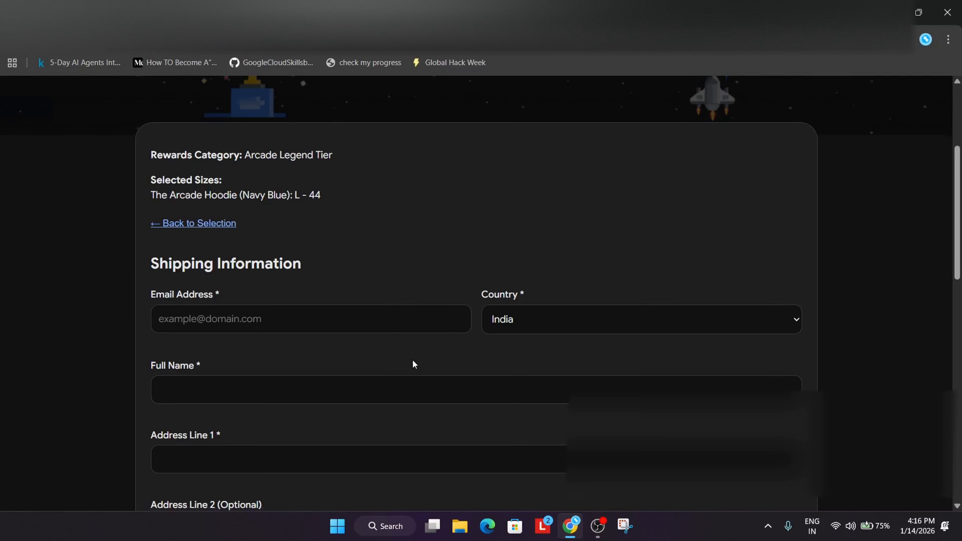
{"action": "scroll", "scroll_direction": "down", "scroll_amount": 3}
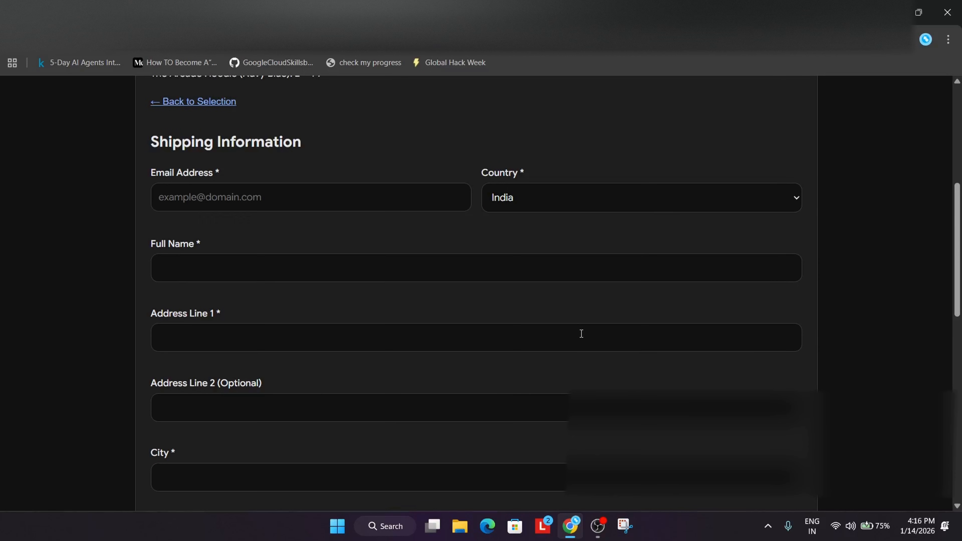
{"action": "scroll", "scroll_direction": "down", "scroll_amount": 3}
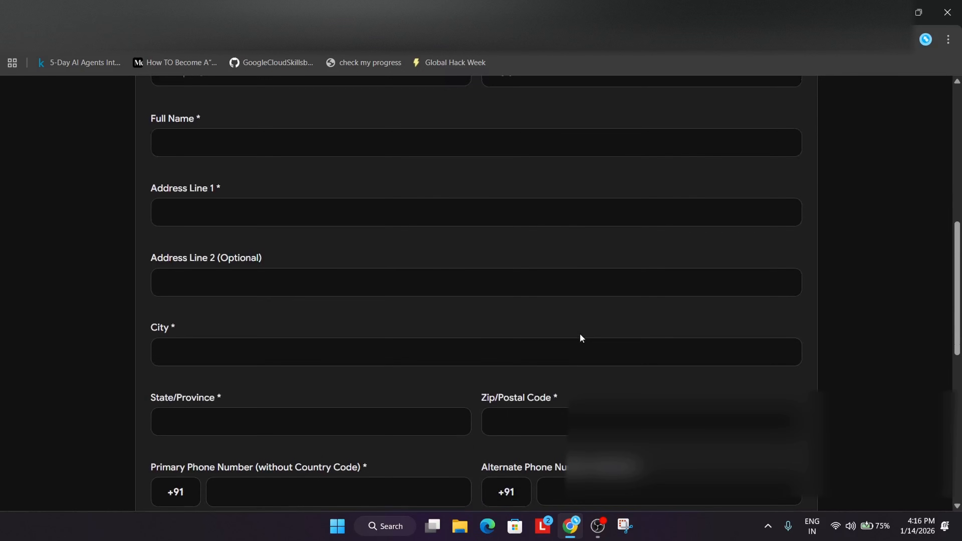
{"action": "scroll", "scroll_direction": "down", "scroll_amount": 3}
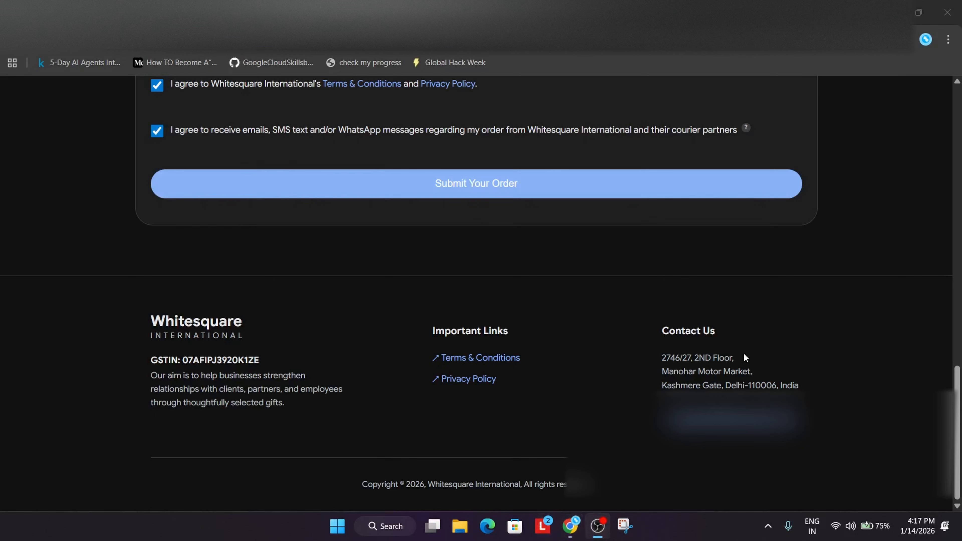
- Submit the order and read the Partner Agreement guidelines to the end
{"action": "left_click", "coordinate": [476, 184]}
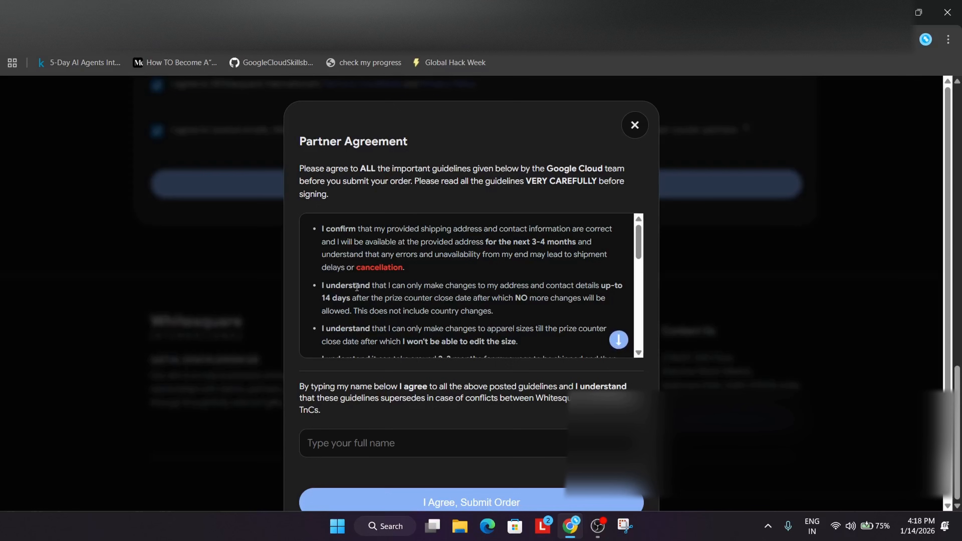
{"action": "scroll", "scroll_direction": "down", "scroll_amount": 3}
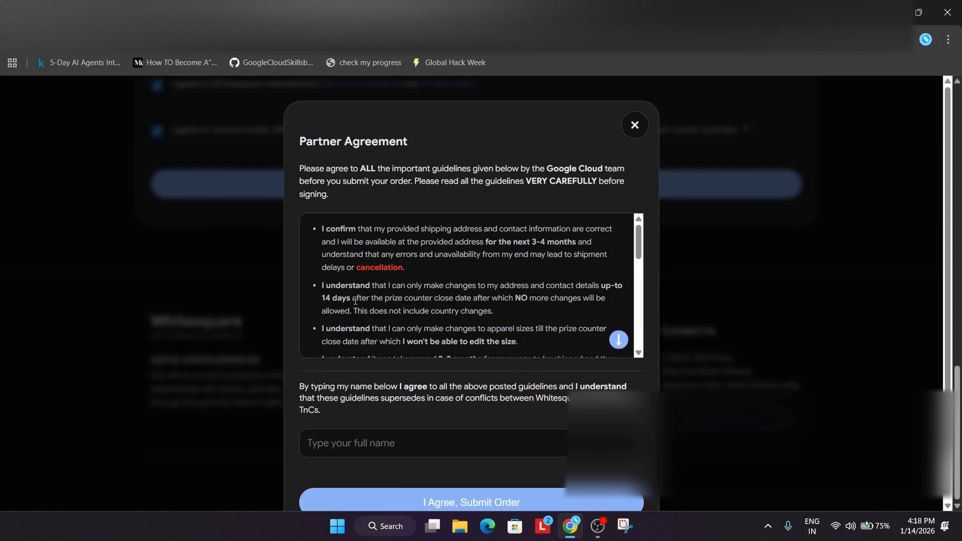
{"action": "scroll", "scroll_direction": "down", "scroll_amount": 3}
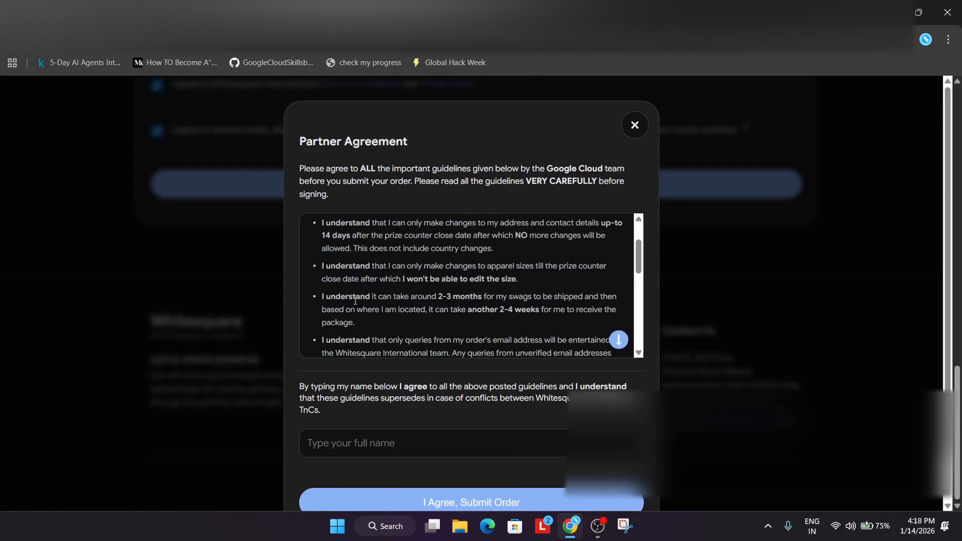
{"action": "scroll", "scroll_direction": "down", "scroll_amount": 3}
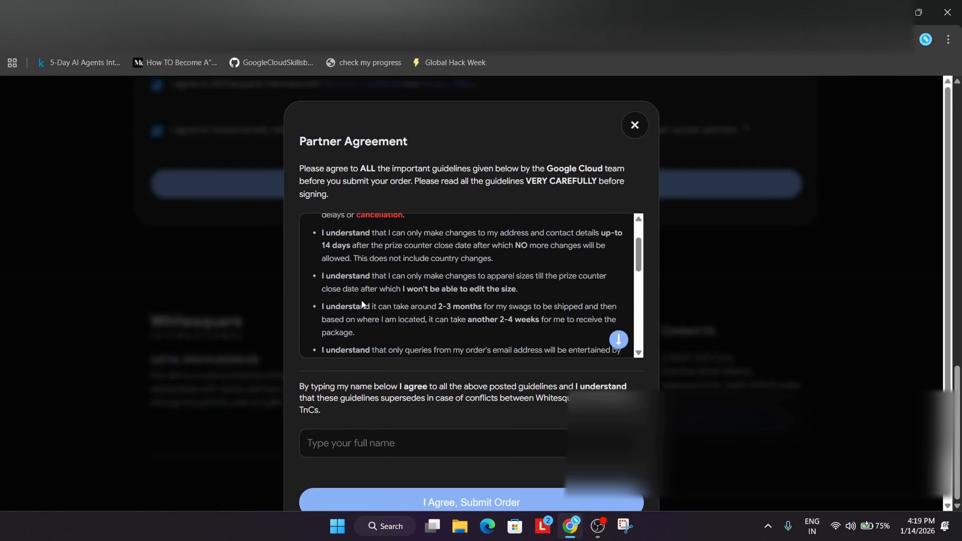
- Start signing the Partner Agreement with the name 'ABH'
{"action": "type", "text": "AB"}
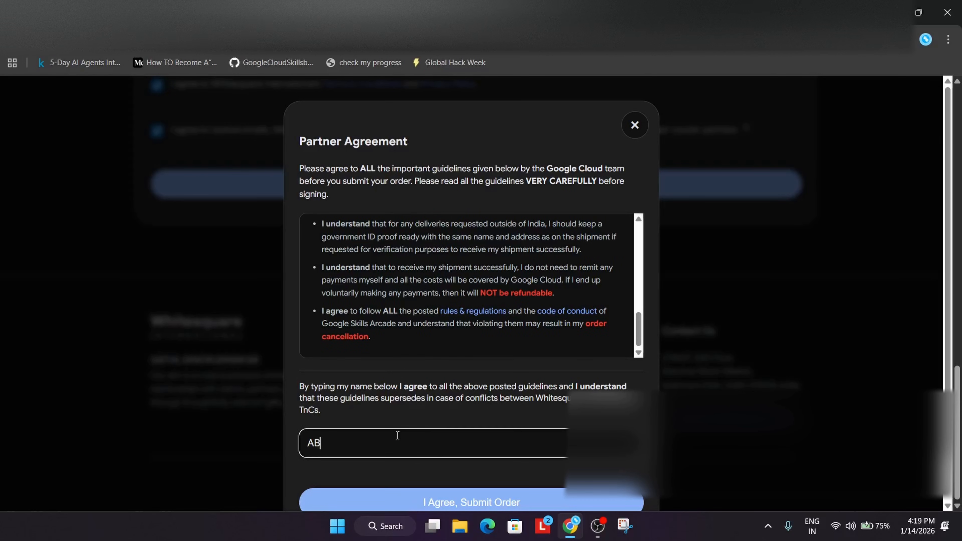
{"action": "type", "text": "H"}
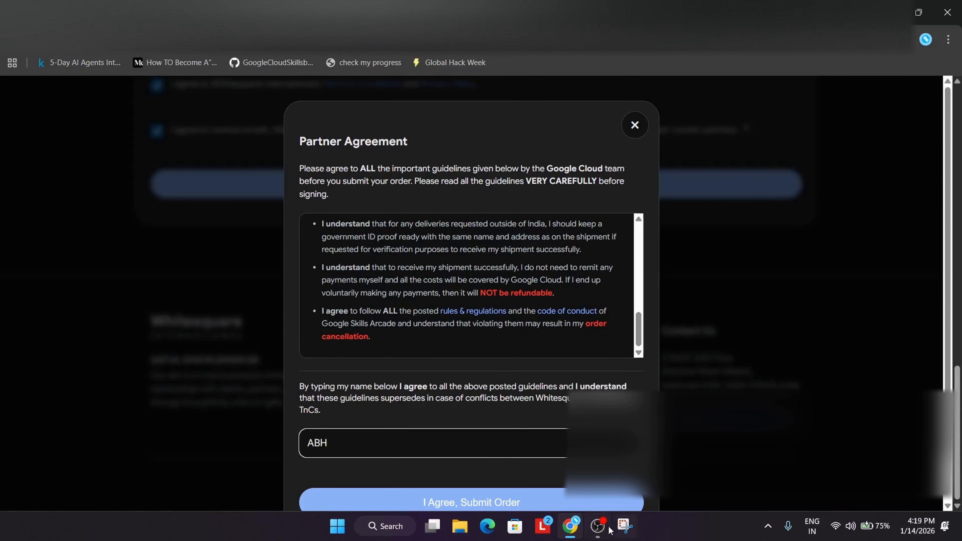
- Agree and place the order so Order Tracking shows it as Confirmed
{"action": "left_click", "coordinate": [470, 502]}
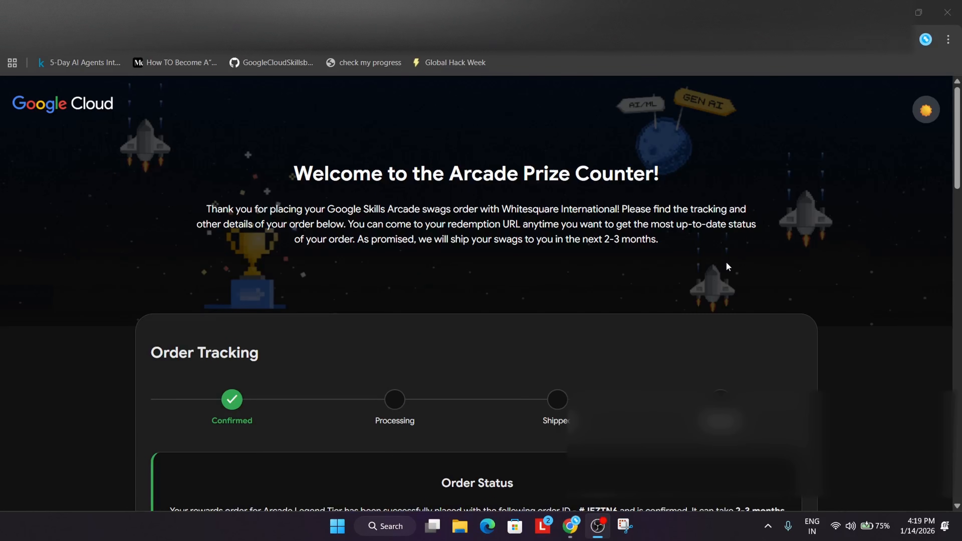
{"action": "mouse_move", "coordinate": [462, 364]}
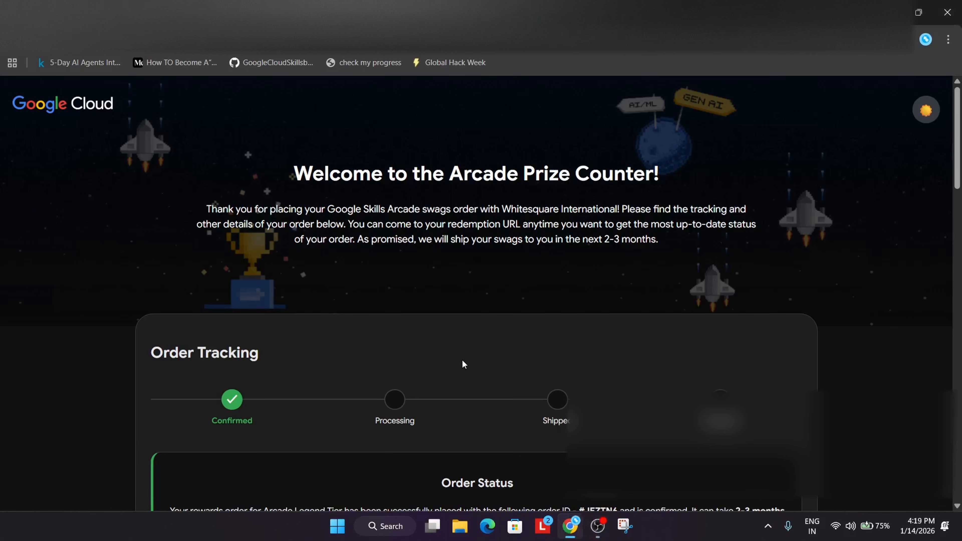
{"action": "mouse_move", "coordinate": [432, 366]}
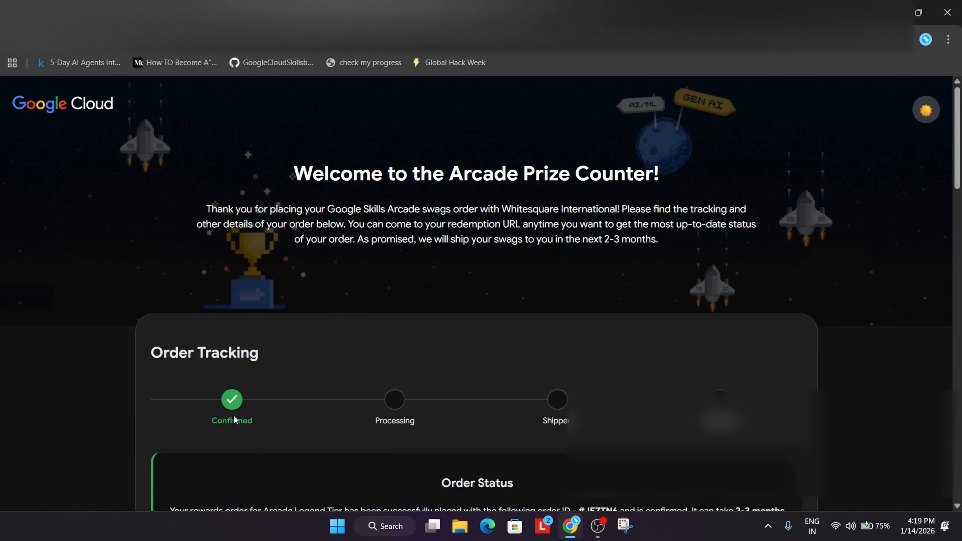
{"action": "mouse_move", "coordinate": [438, 423]}
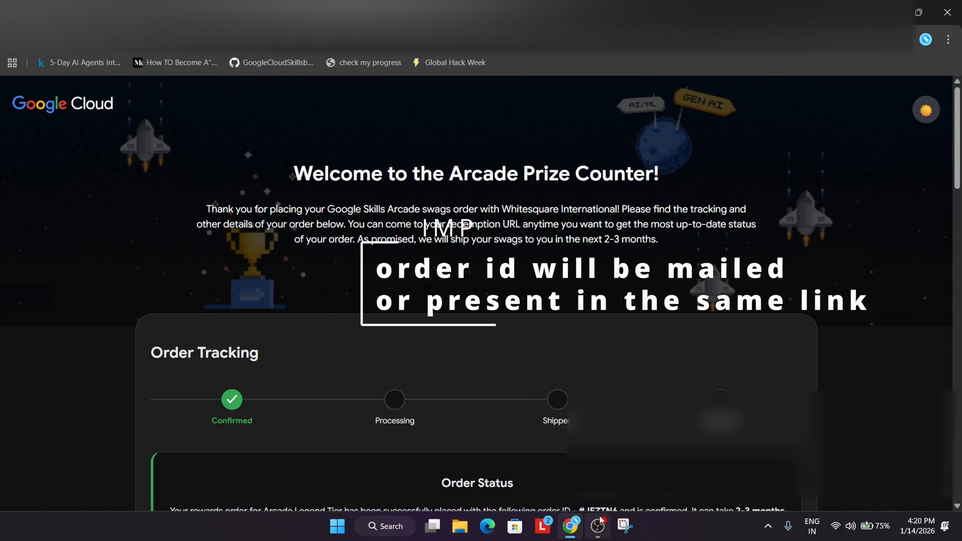
{"action": "mouse_move", "coordinate": [608, 381]}
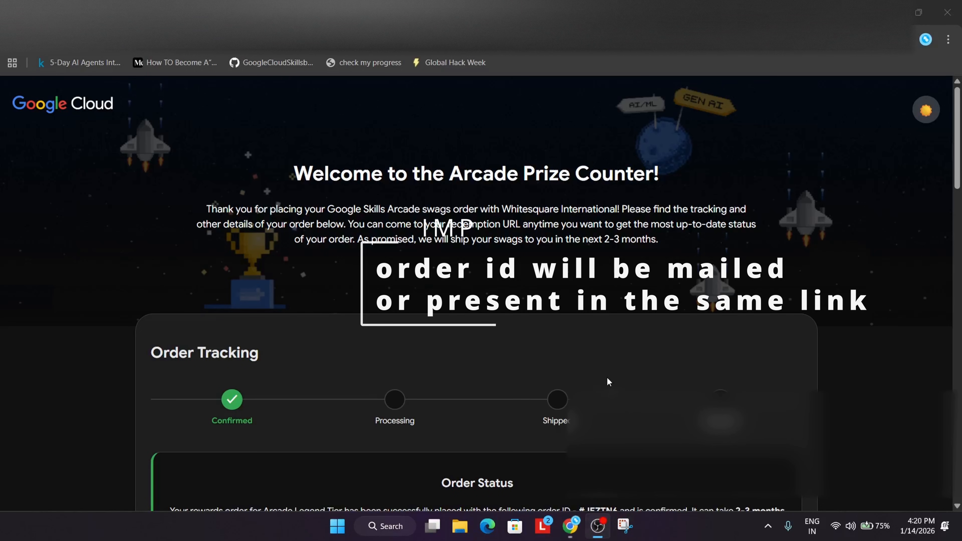